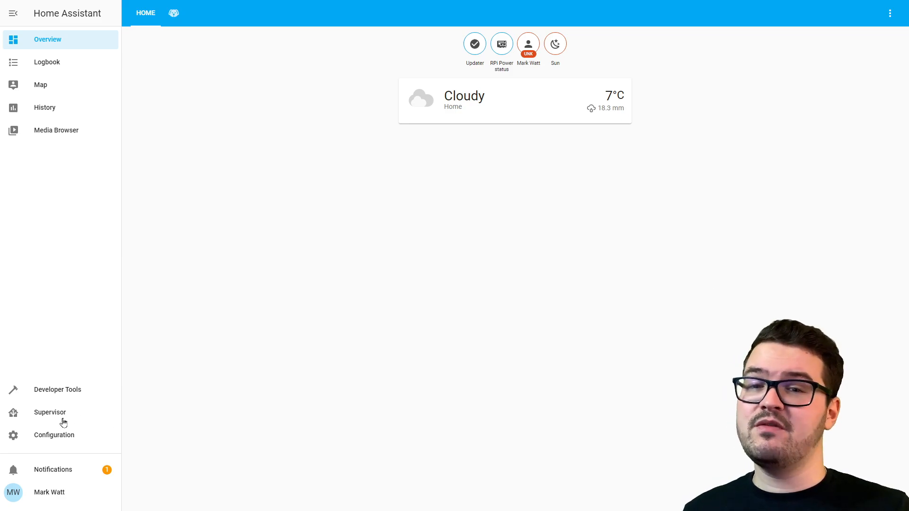
# Show the Supervisor dashboard listing the available Core 2021.1.5 update.
pyautogui.click(50, 412)
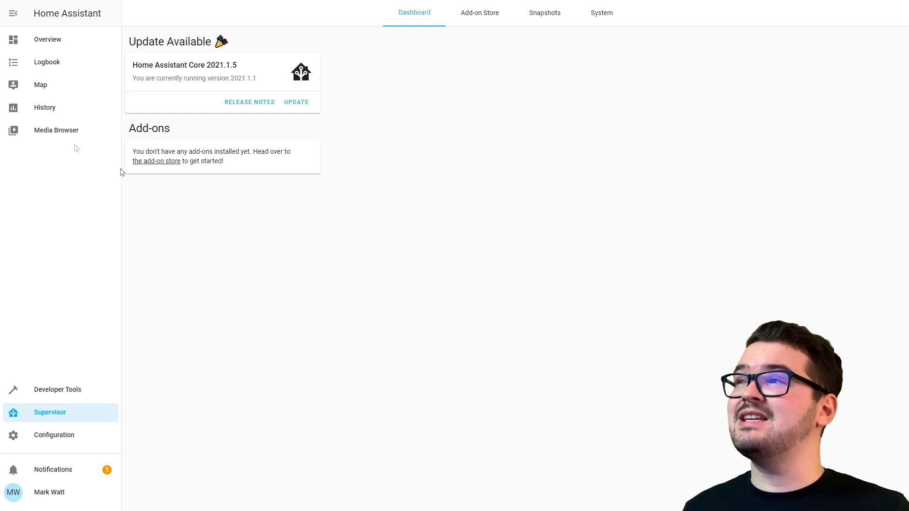
pyautogui.moveTo(410, 98)
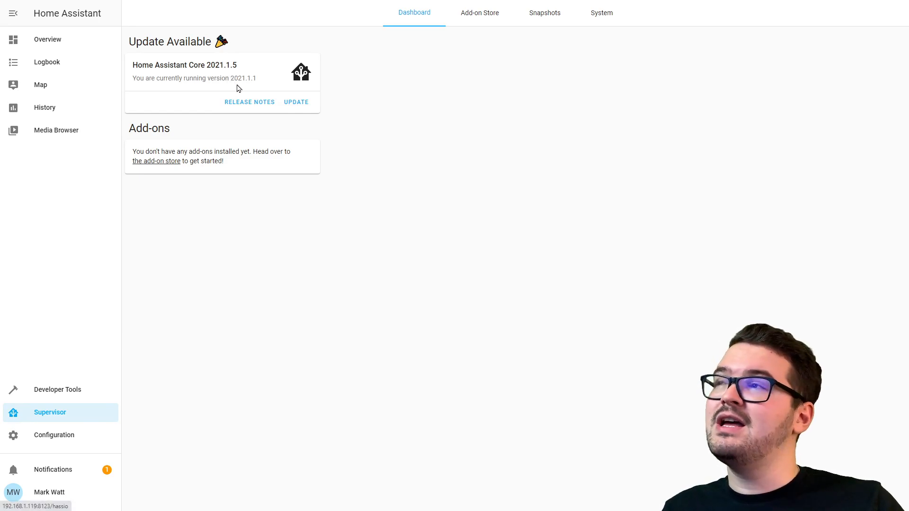
pyautogui.moveTo(219, 77)
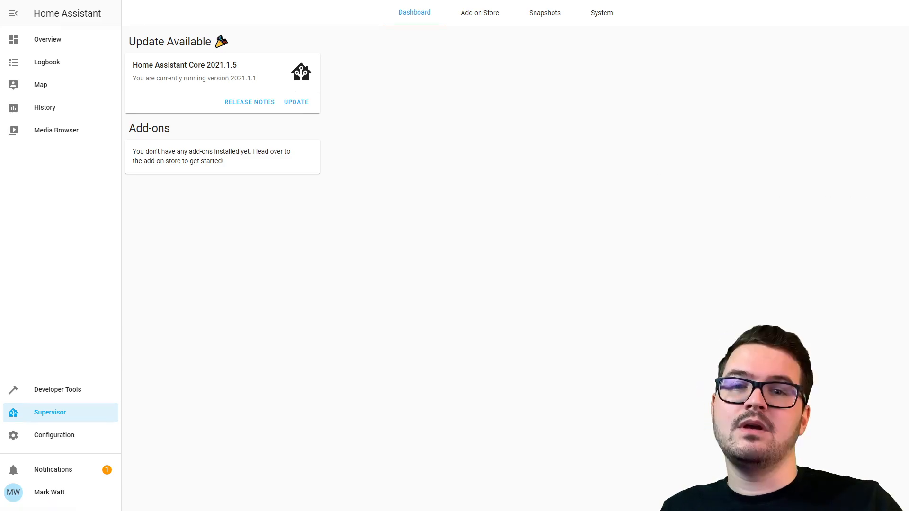
pyautogui.moveTo(328, 110)
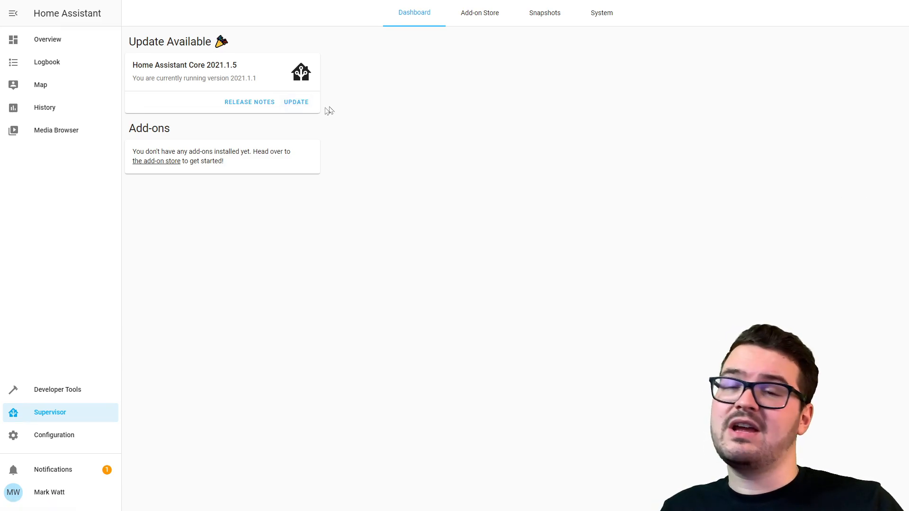
pyautogui.moveTo(292, 123)
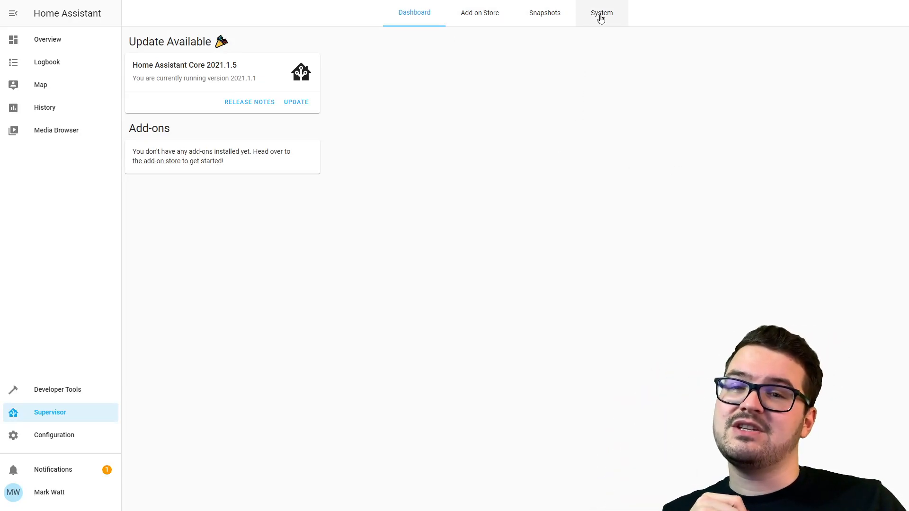
# Check Core, Supervisor and Host versions on the System view, then return to the Dashboard.
pyautogui.click(601, 12)
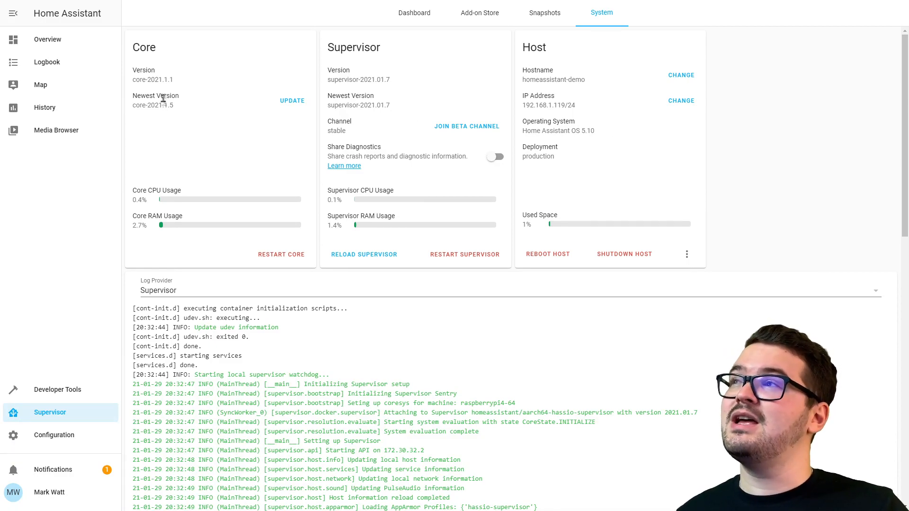
pyautogui.moveTo(301, 63)
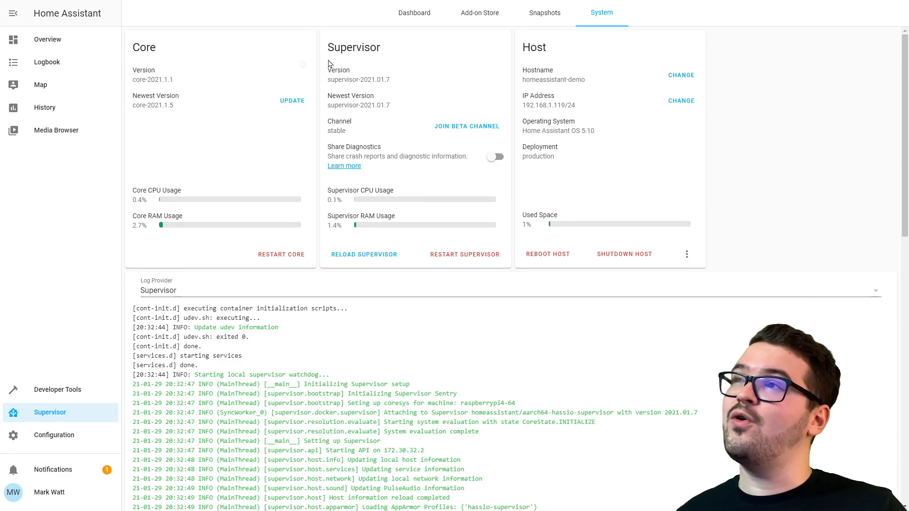
pyautogui.moveTo(258, 113)
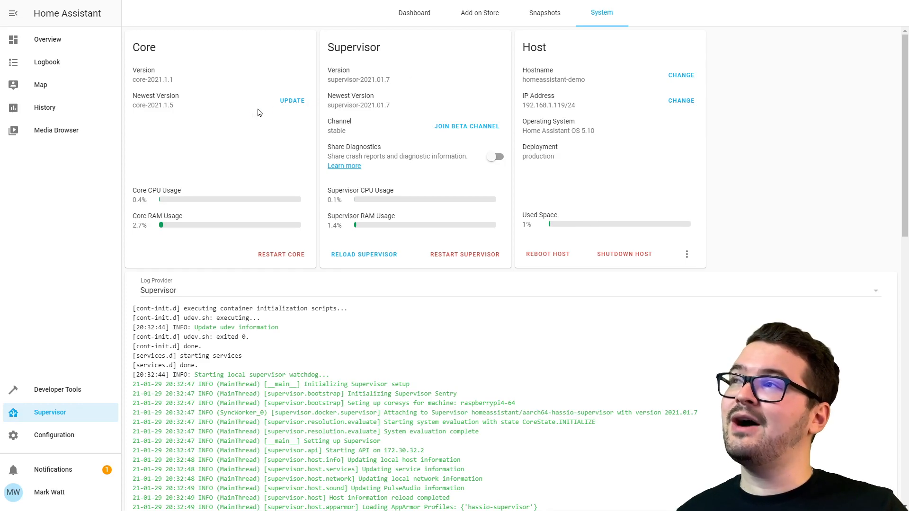
pyautogui.moveTo(175, 87)
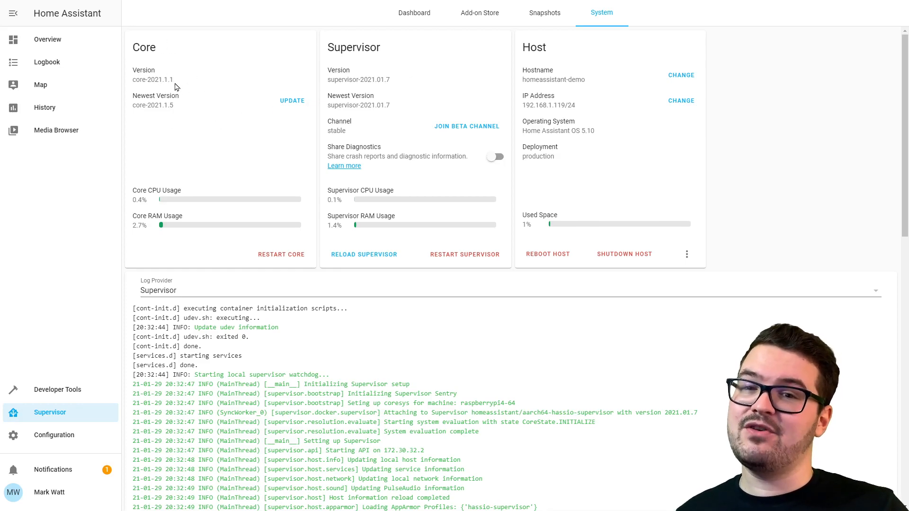
pyautogui.moveTo(167, 114)
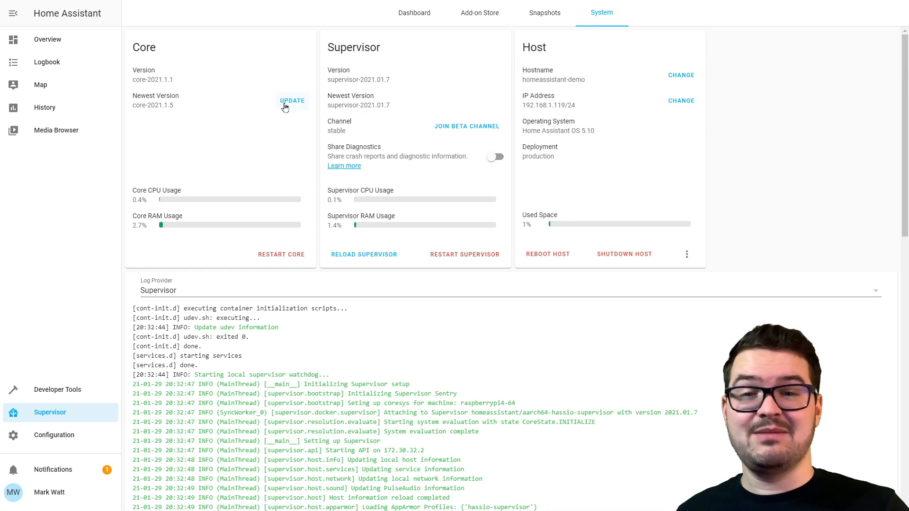
pyautogui.moveTo(337, 69)
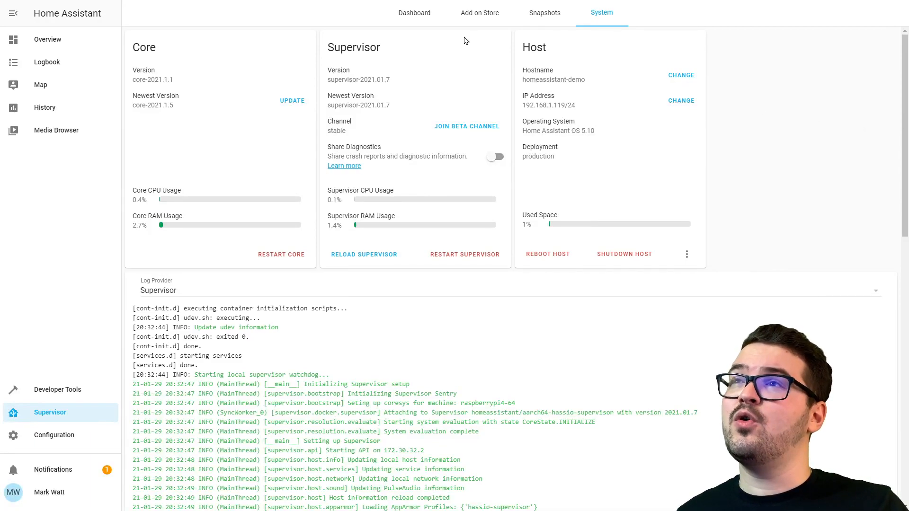
pyautogui.click(414, 12)
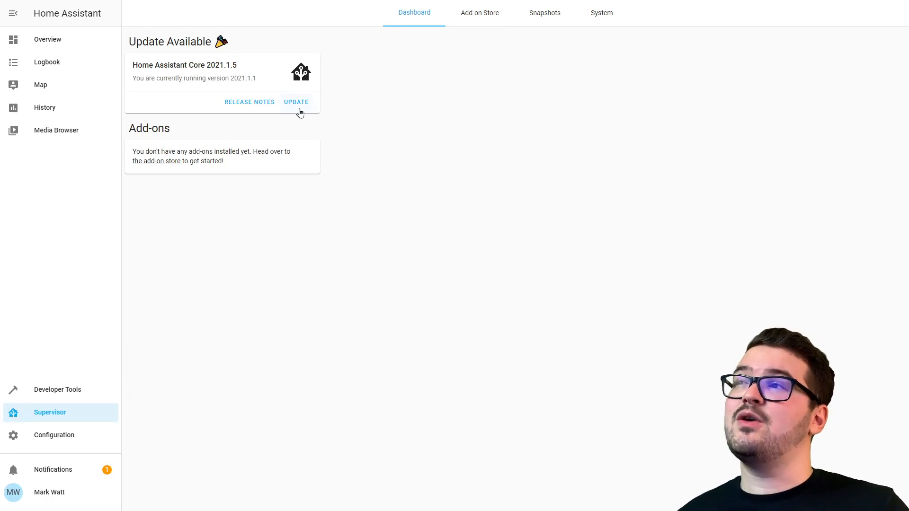
# Start the Core update to 2021.1.5 from its card and confirm it.
pyautogui.click(295, 102)
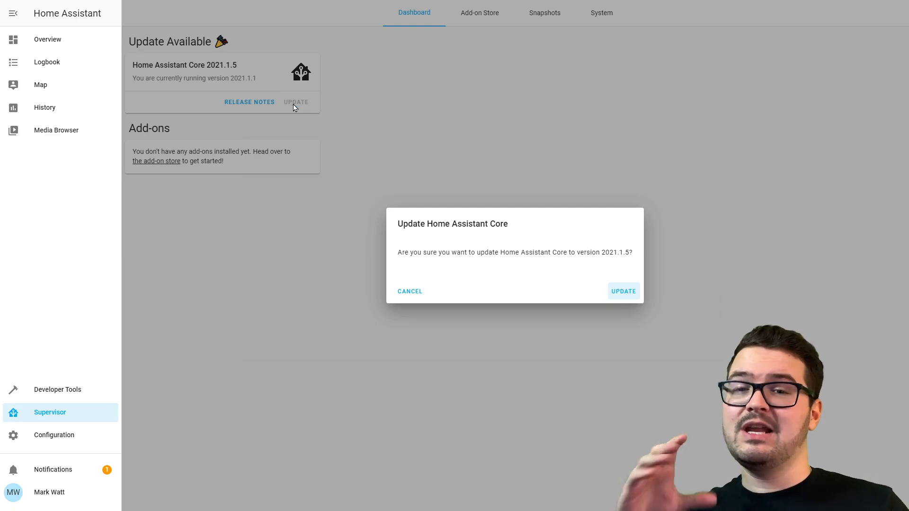
pyautogui.click(295, 102)
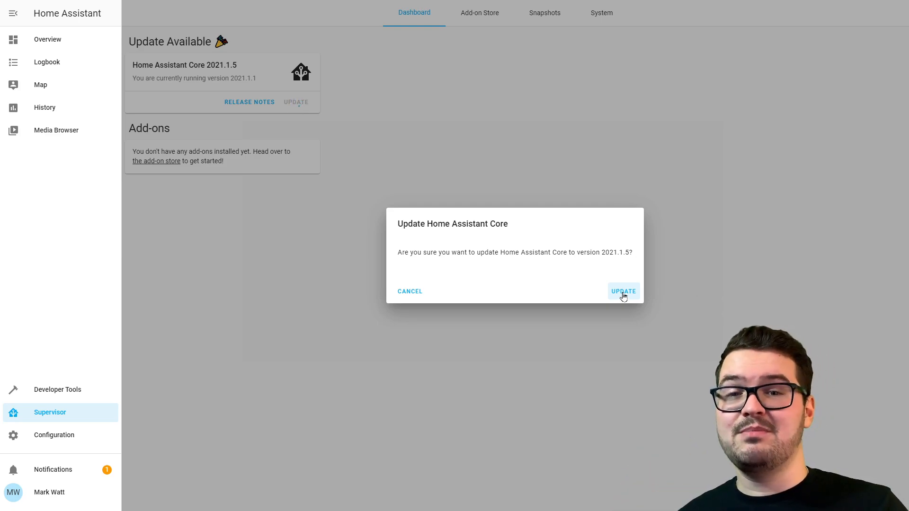
pyautogui.click(623, 291)
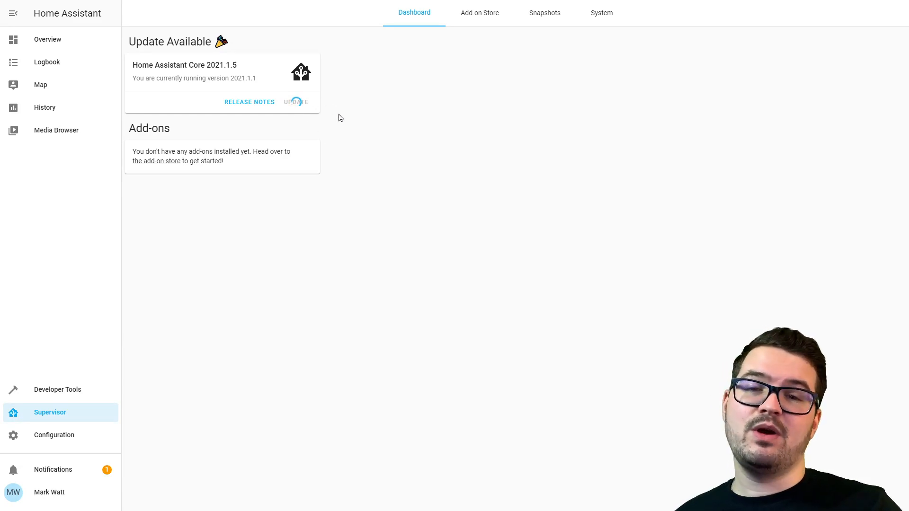
pyautogui.click(296, 102)
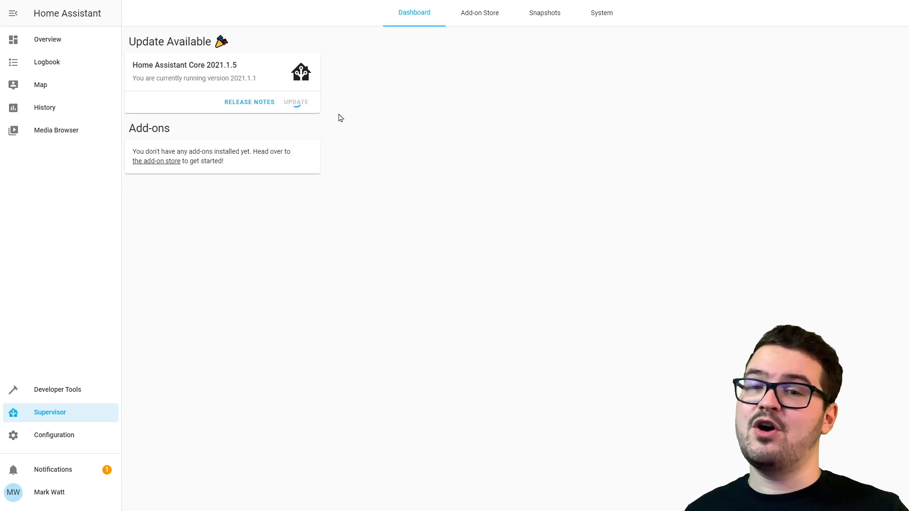
pyautogui.click(295, 102)
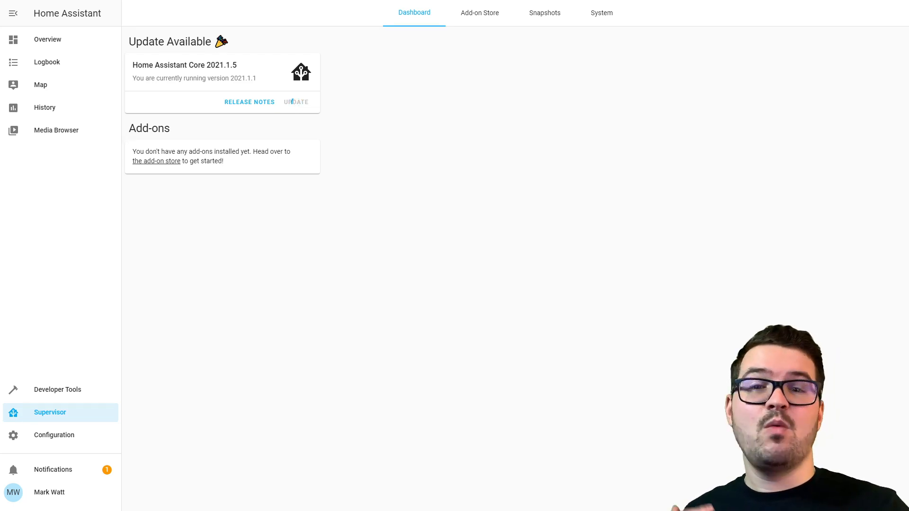
pyautogui.click(295, 102)
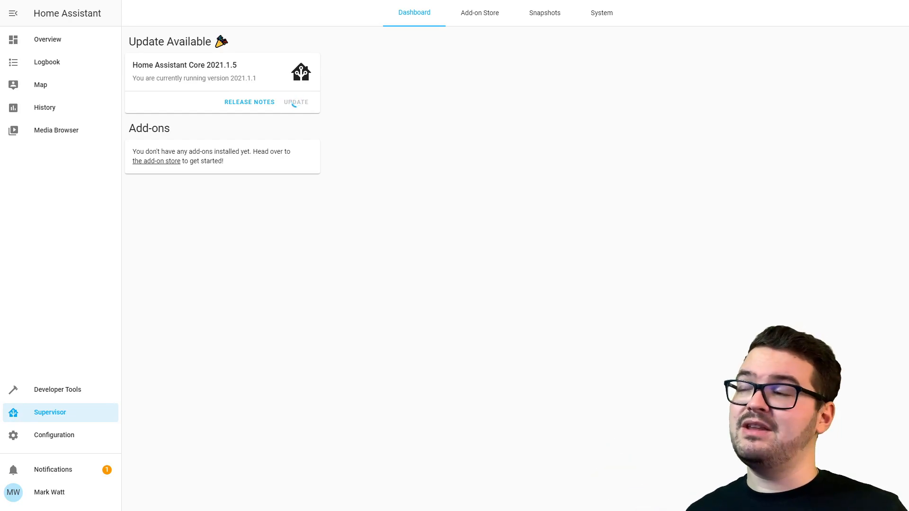
pyautogui.click(295, 103)
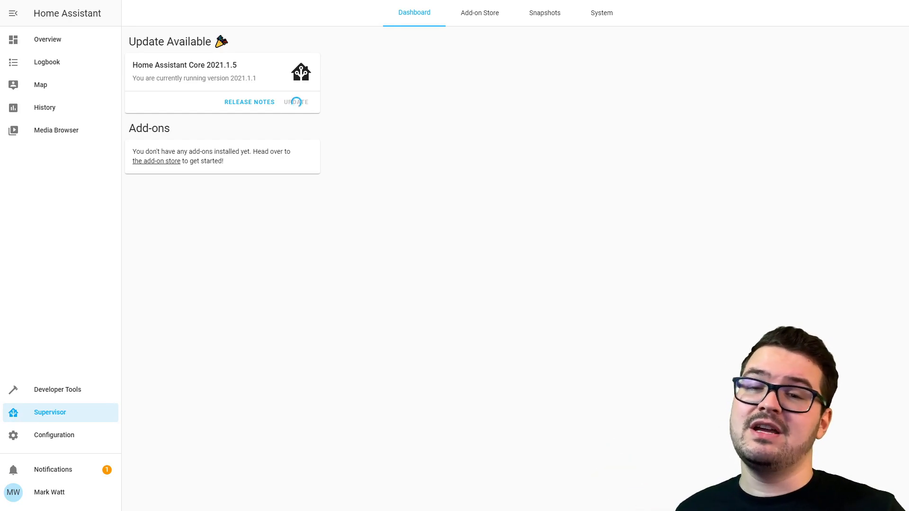
pyautogui.click(296, 102)
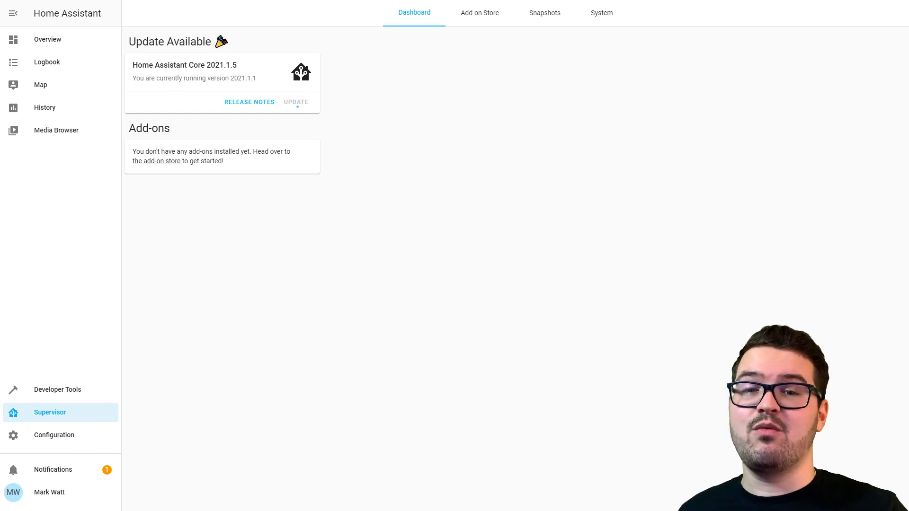
pyautogui.click(295, 103)
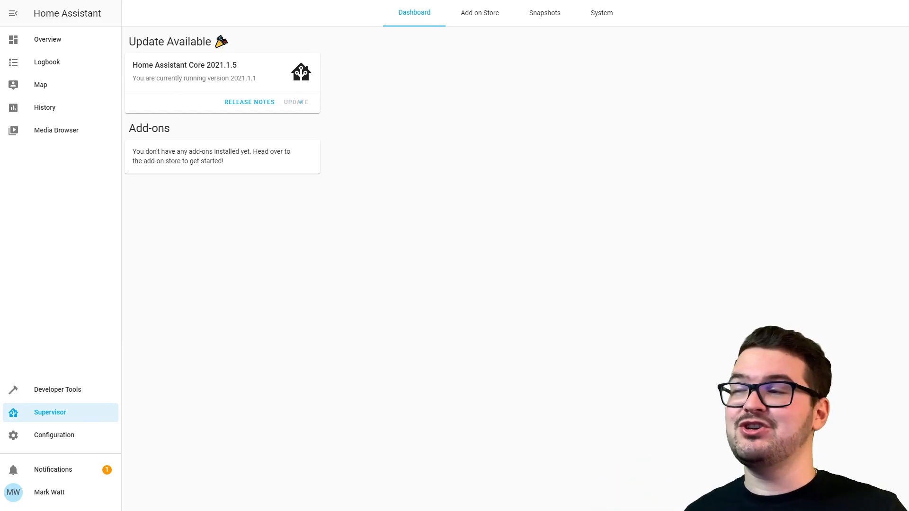
pyautogui.click(295, 102)
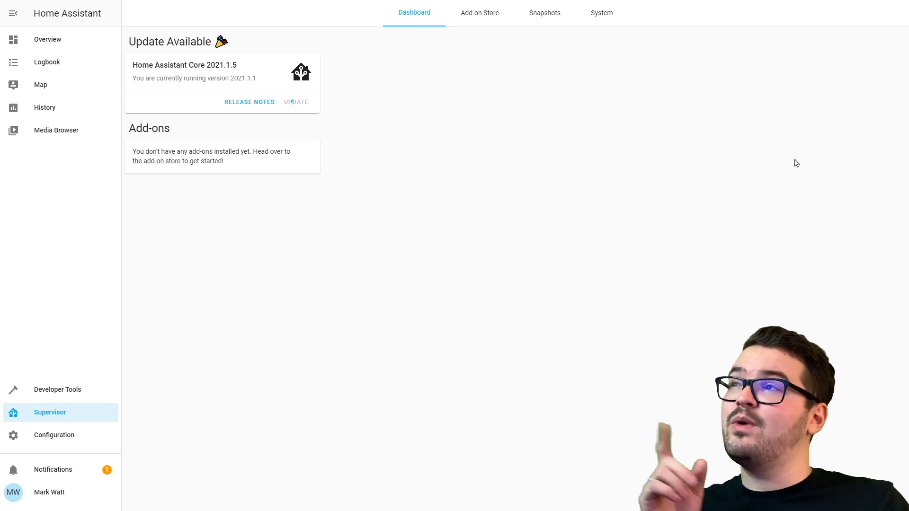
pyautogui.click(296, 103)
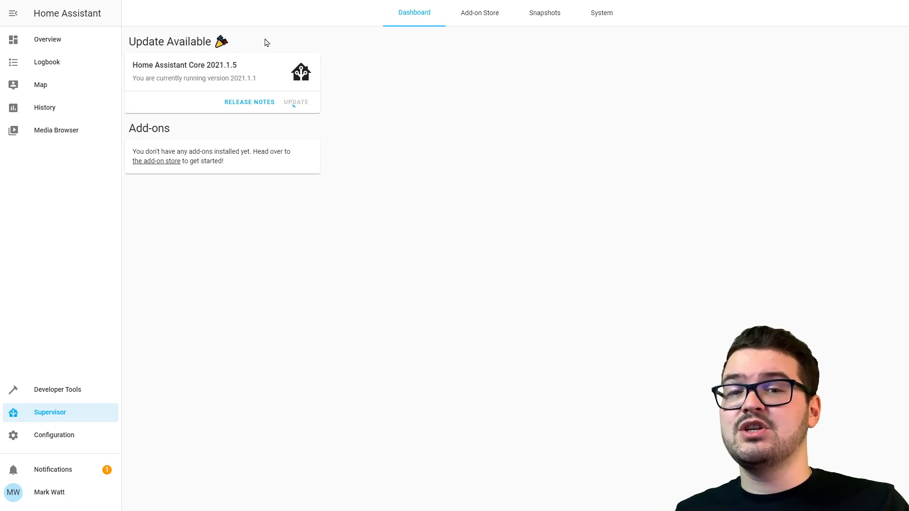
pyautogui.click(295, 102)
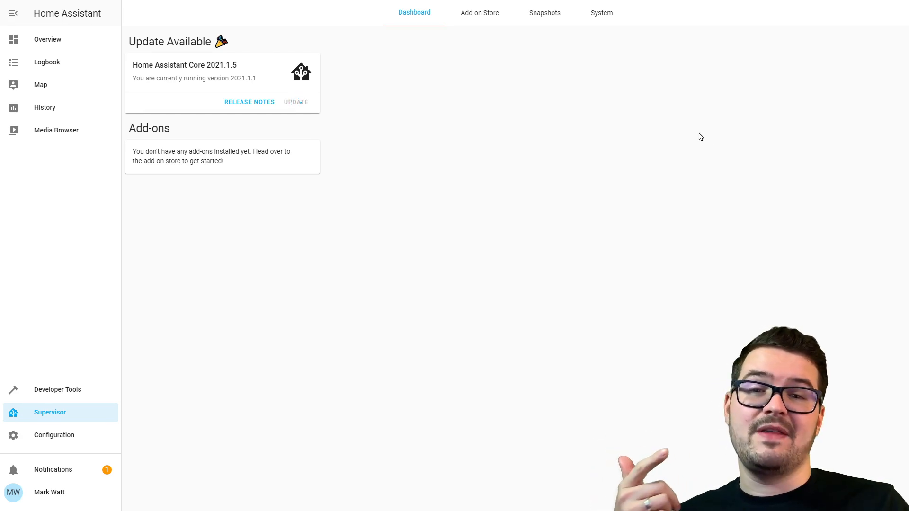
pyautogui.click(295, 103)
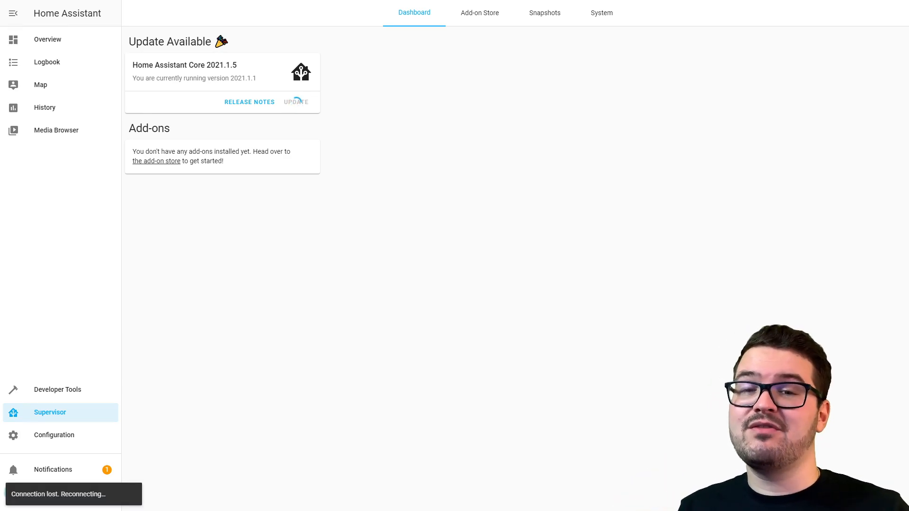
# Wait on the Dashboard until Home Assistant reconnects and the update notice disappears.
pyautogui.click(296, 102)
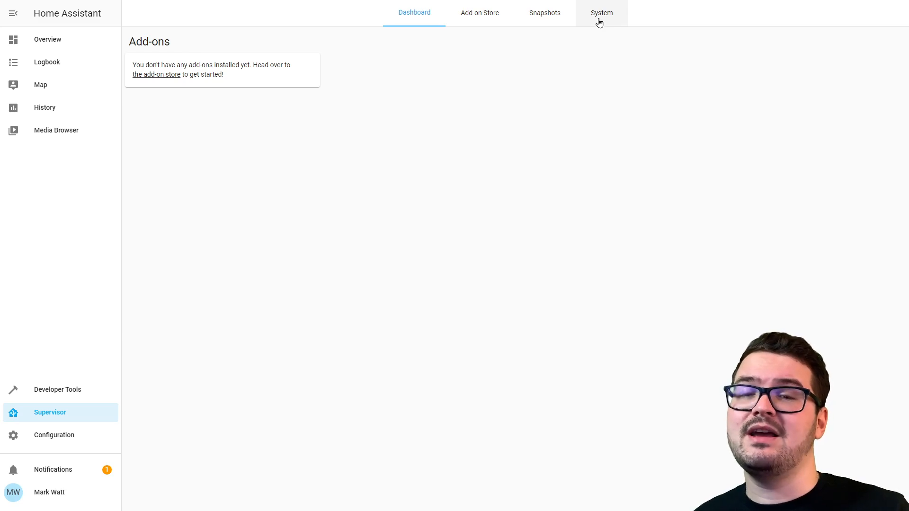
pyautogui.click(601, 12)
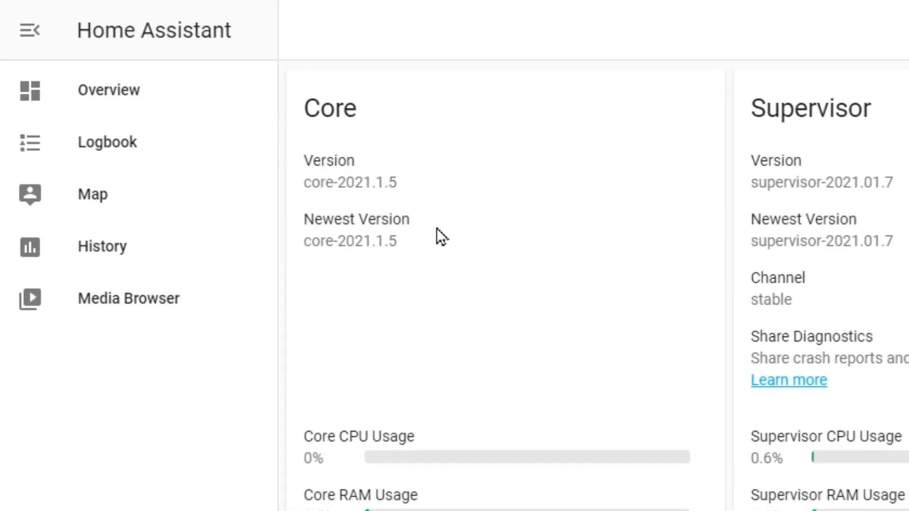
pyautogui.moveTo(305, 161); pyautogui.dragTo(388, 218)
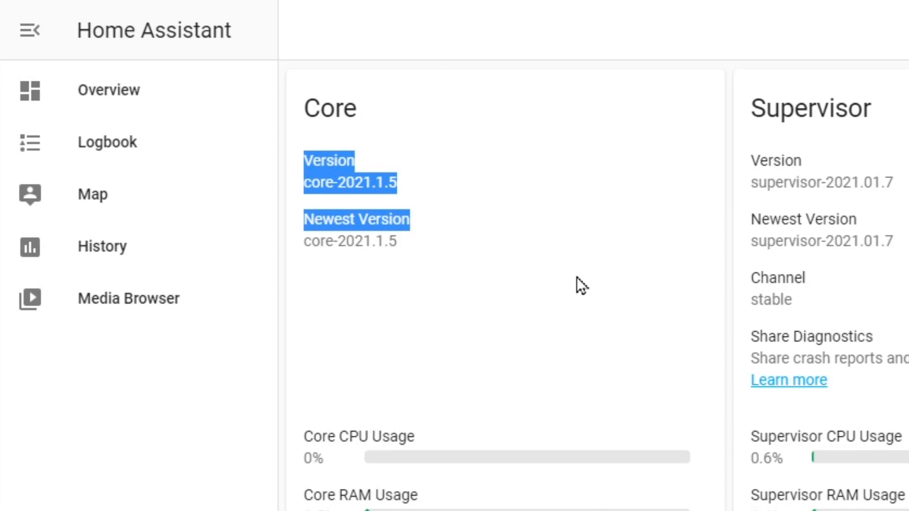
pyautogui.click(50, 411)
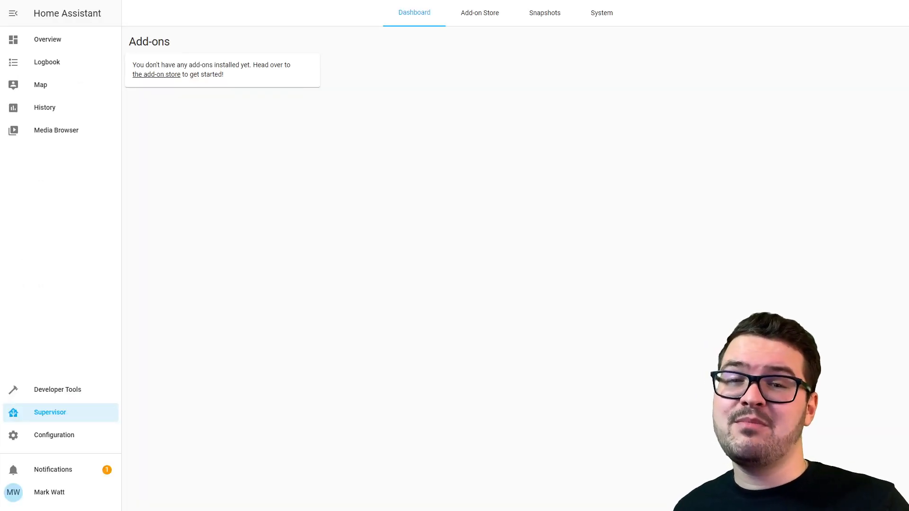